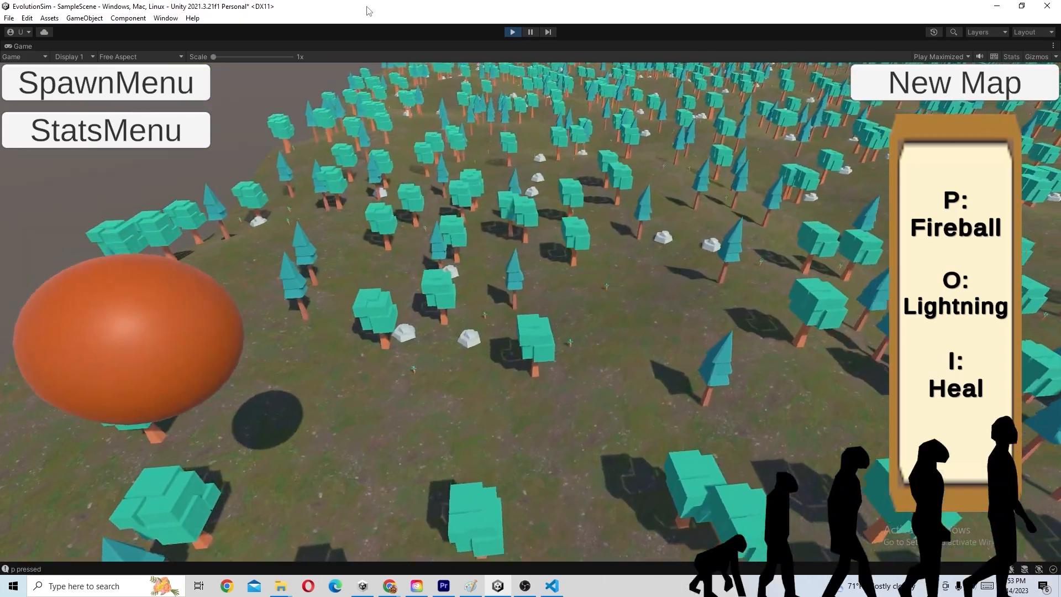
# Bring up the 'Evolution game with AI' chat and scroll through the prompt and step list
pyautogui.click(388, 586)
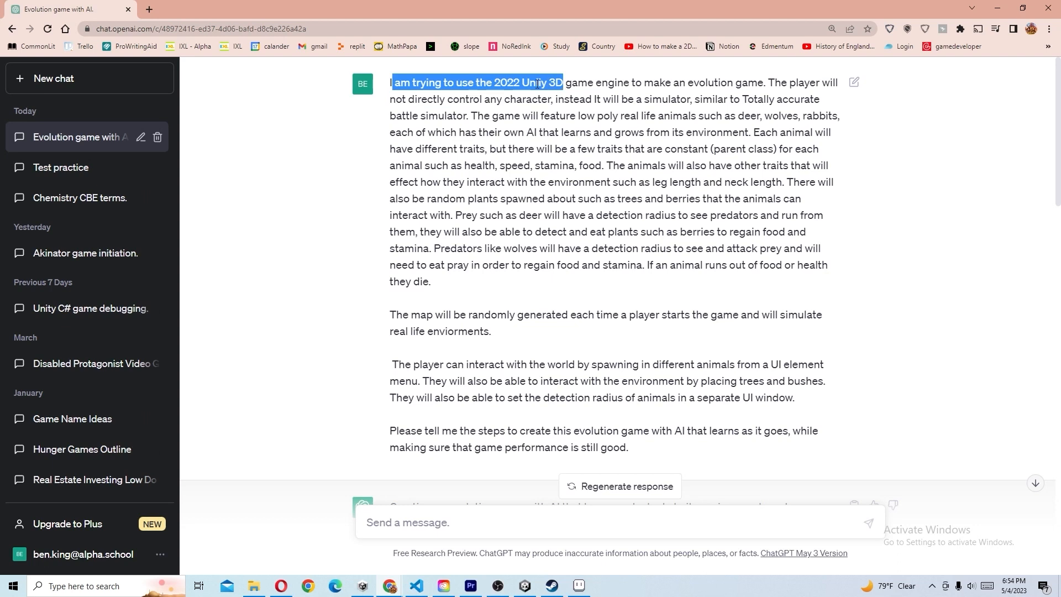
pyautogui.doubleClick(535, 82)
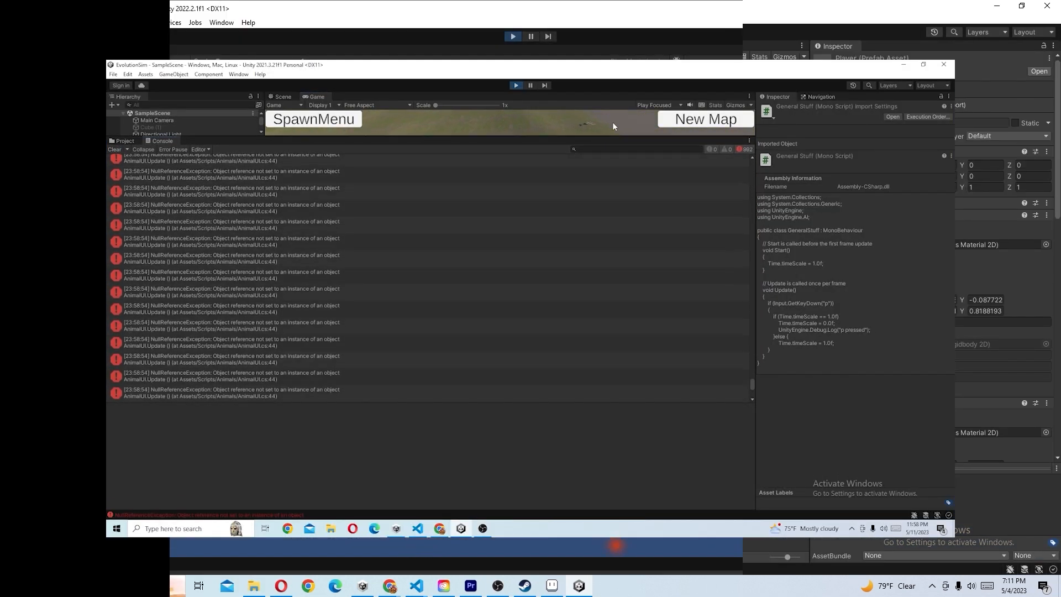
pyautogui.click(114, 149)
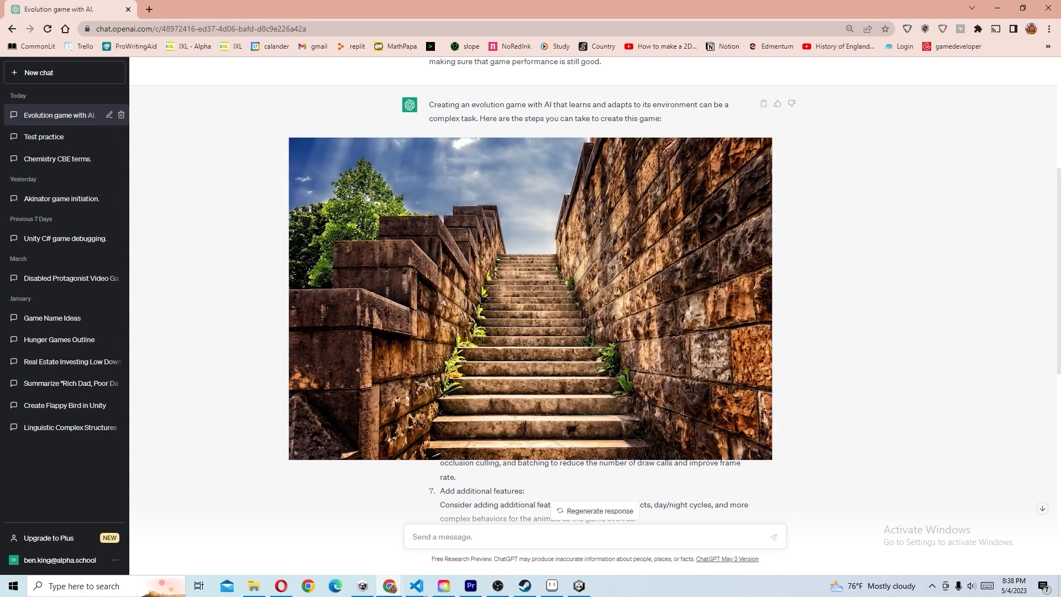
pyautogui.moveTo(642, 104)
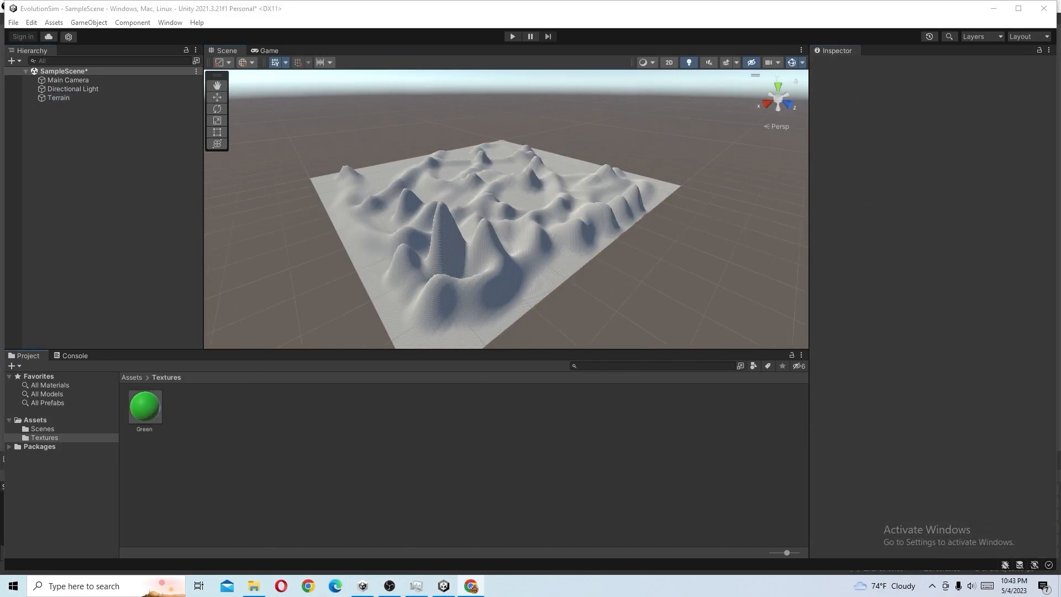
# Paint the terrain with GroundForest003 and revert all overrides on the Tree prefab
pyautogui.click(58, 97)
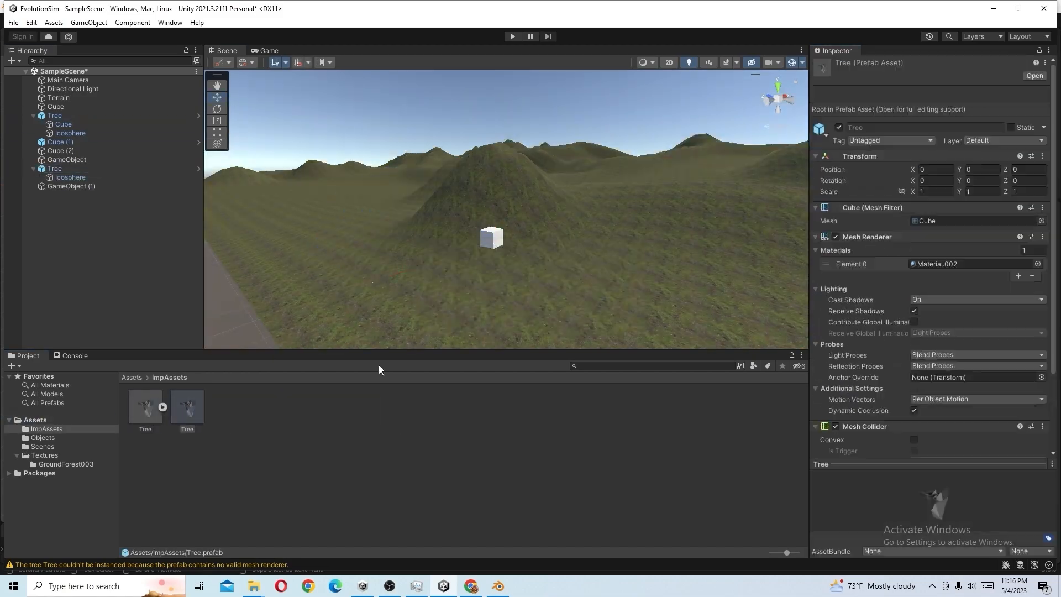
pyautogui.click(1009, 89)
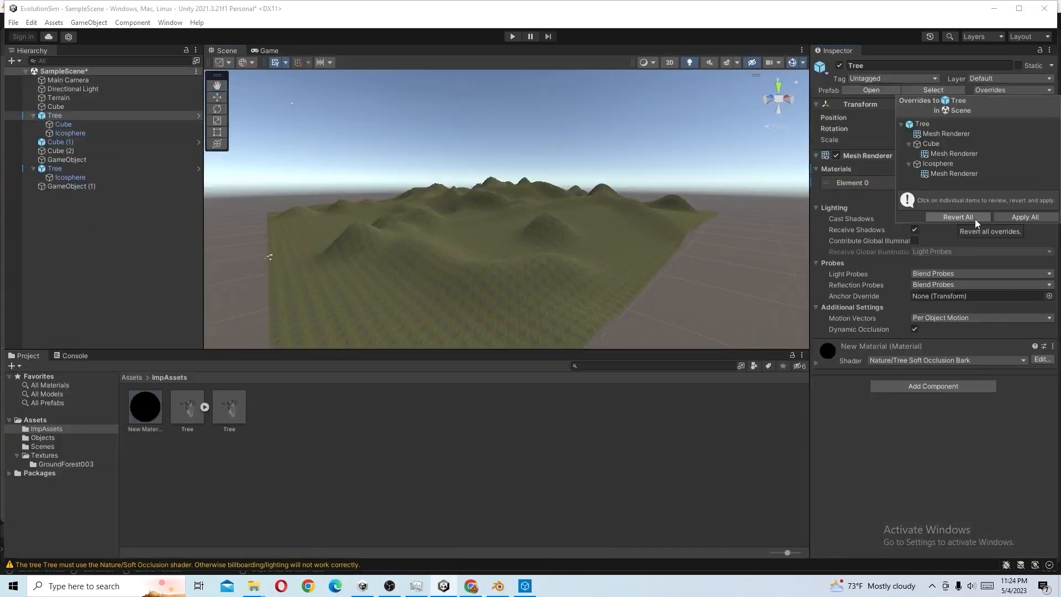
pyautogui.click(60, 159)
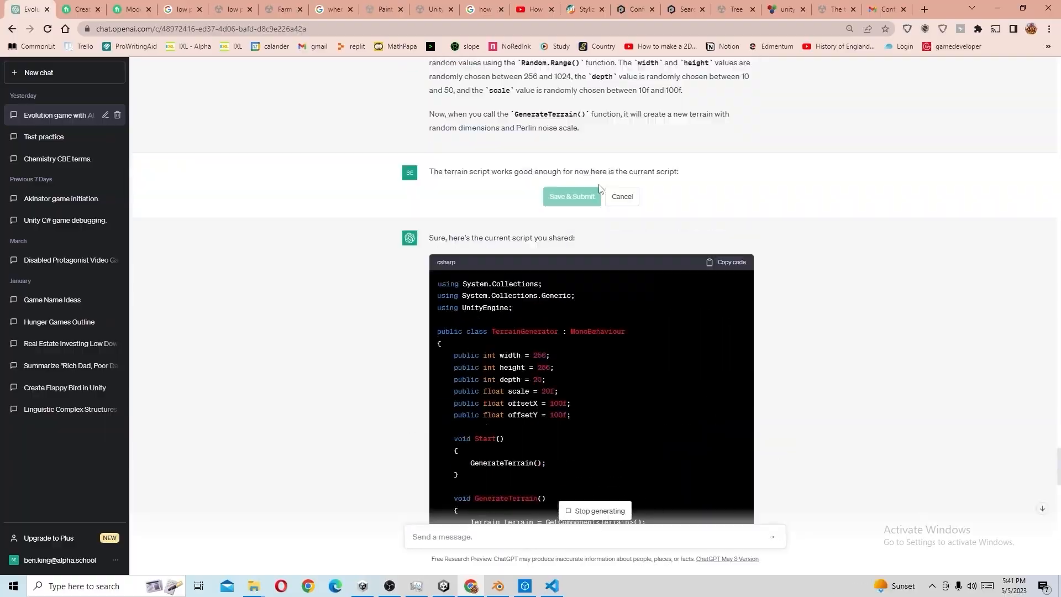
# Run the game, view the generated terrain with rock cubes, and generate a new random map
pyautogui.click(442, 586)
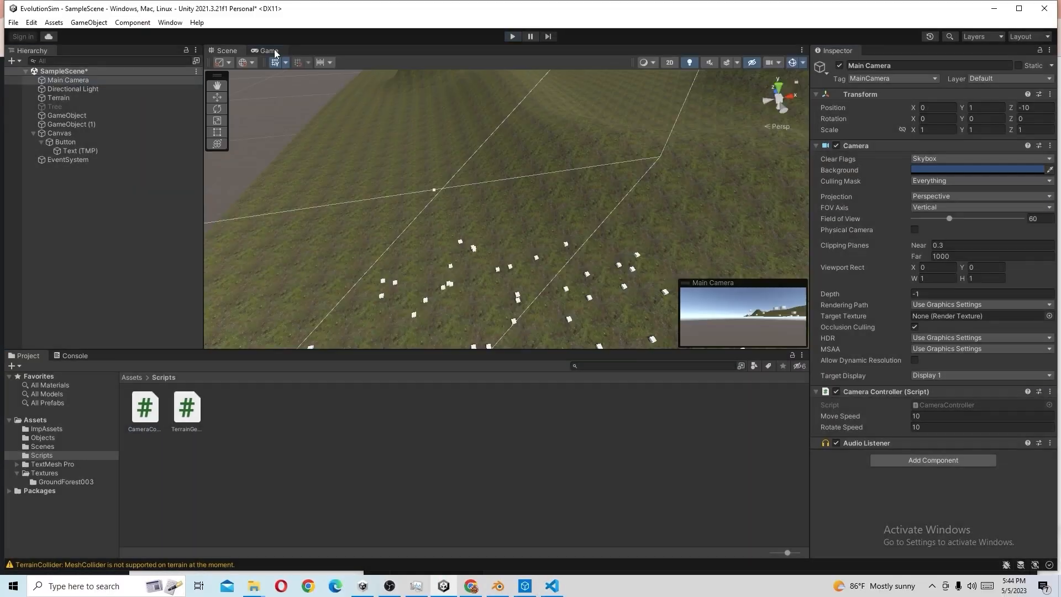
pyautogui.click(512, 36)
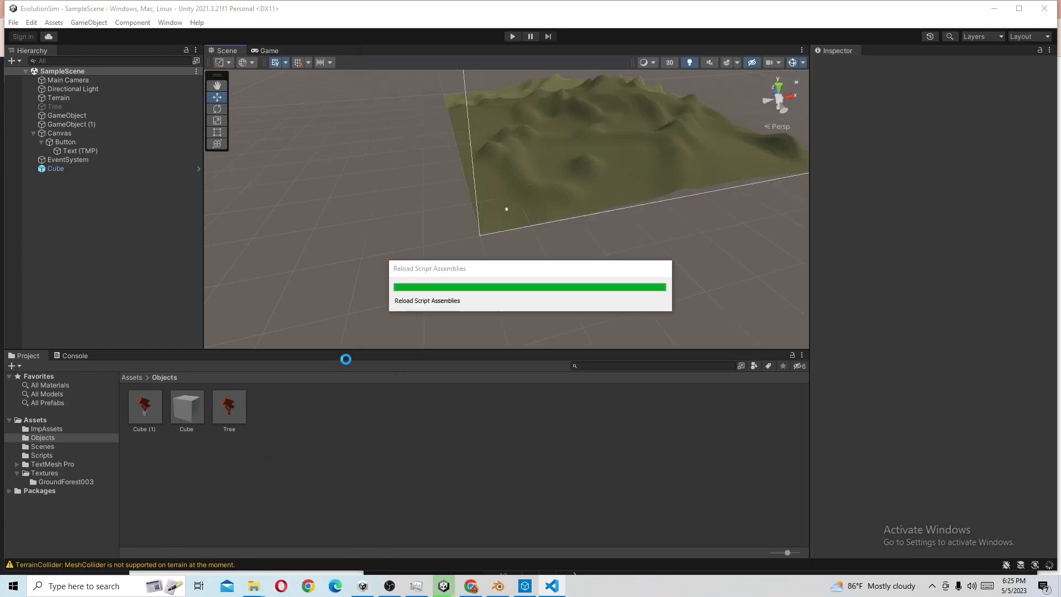
pyautogui.click(512, 35)
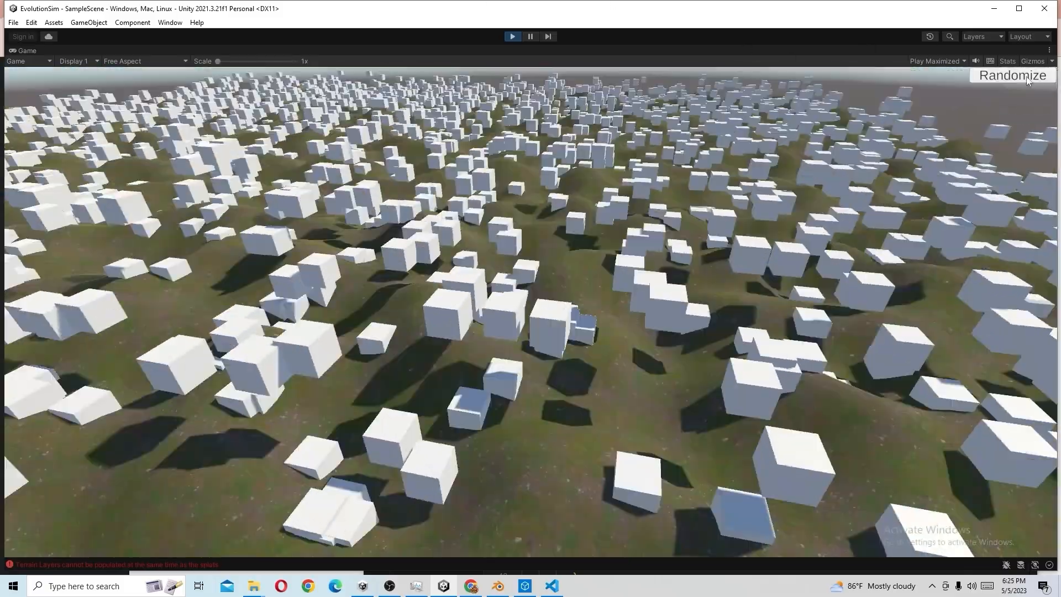
pyautogui.click(1013, 75)
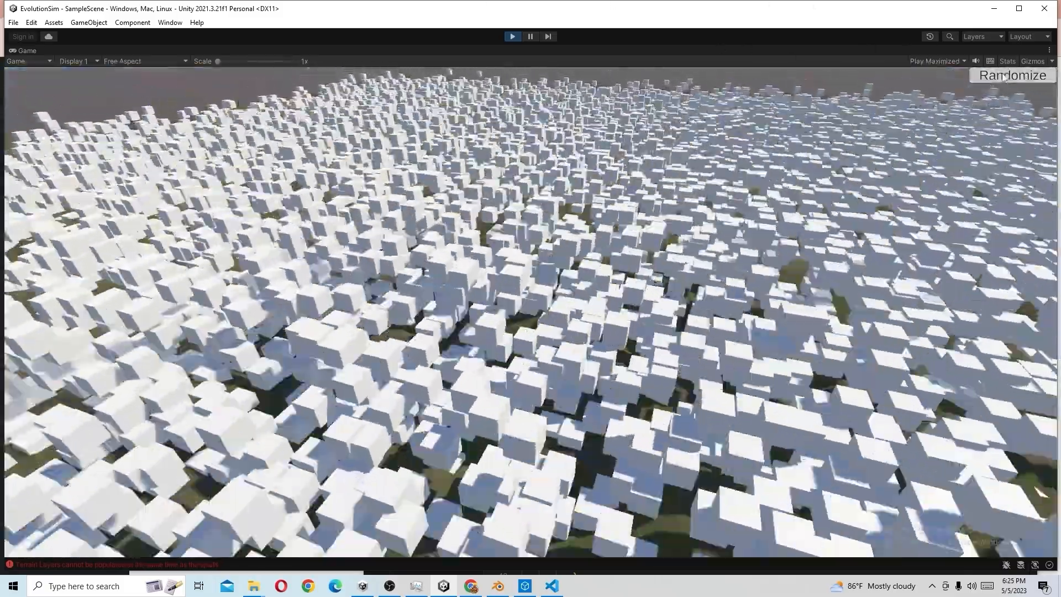
# Generate several more random hilly maps scattered with cube trees and the boxy animal
pyautogui.click(551, 586)
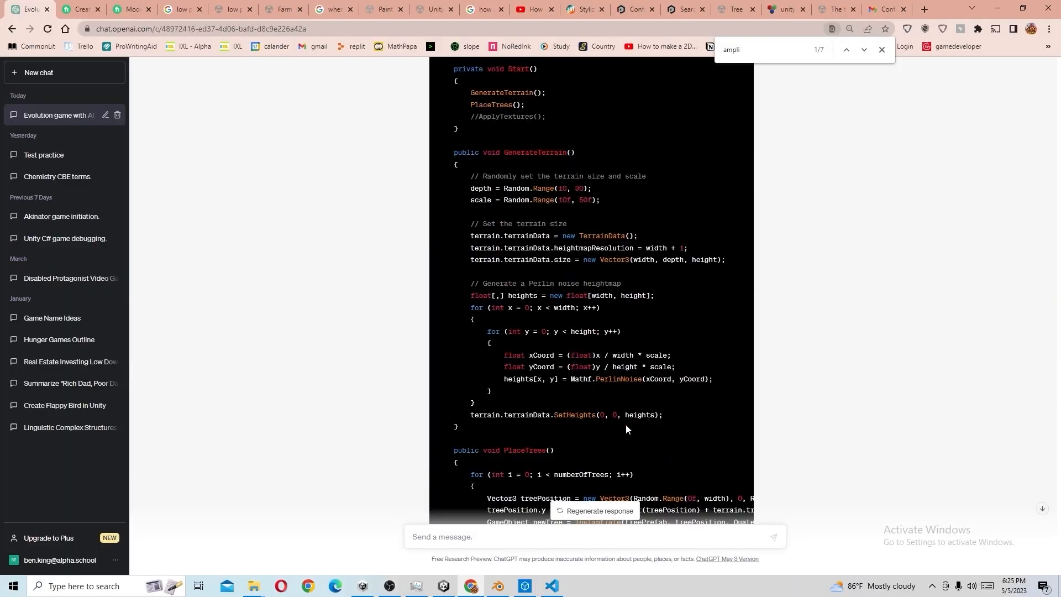
pyautogui.click(443, 586)
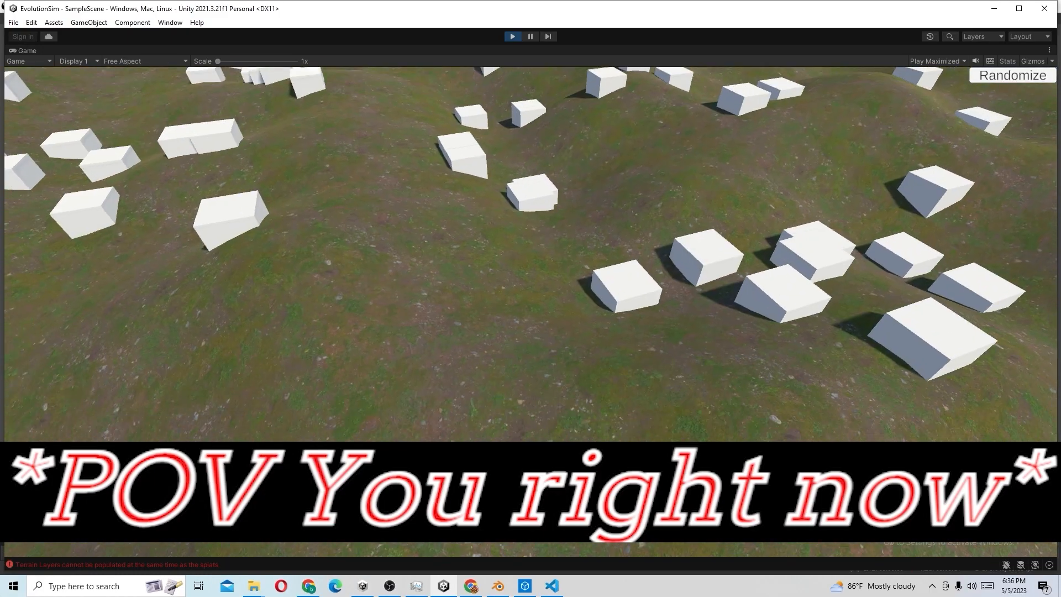
pyautogui.click(1012, 76)
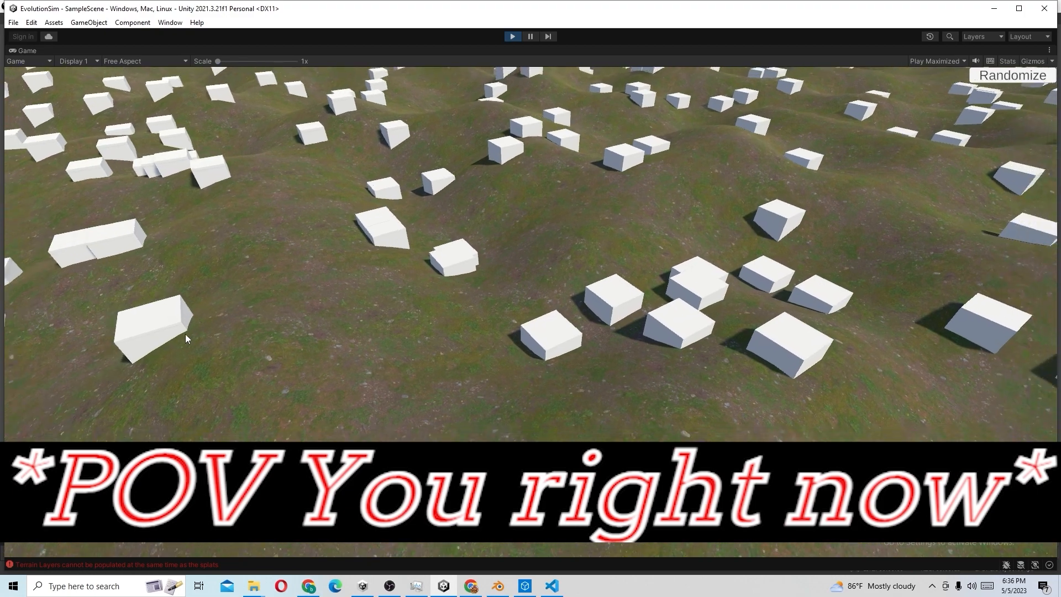
pyautogui.click(1011, 75)
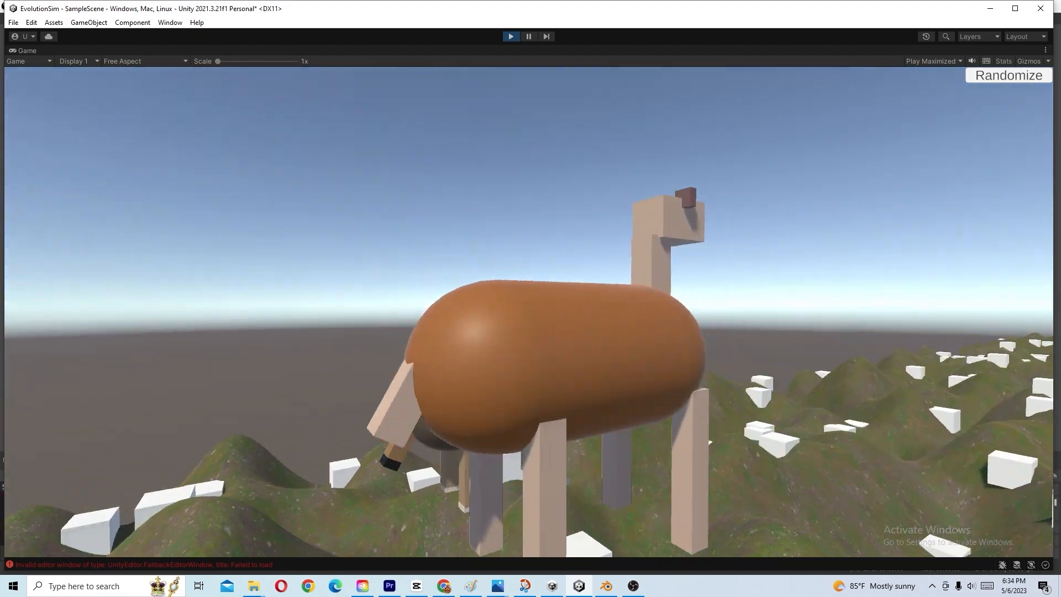
# Regenerate the map to show the blocky deer and bear-faced animal on the hills
pyautogui.click(1008, 75)
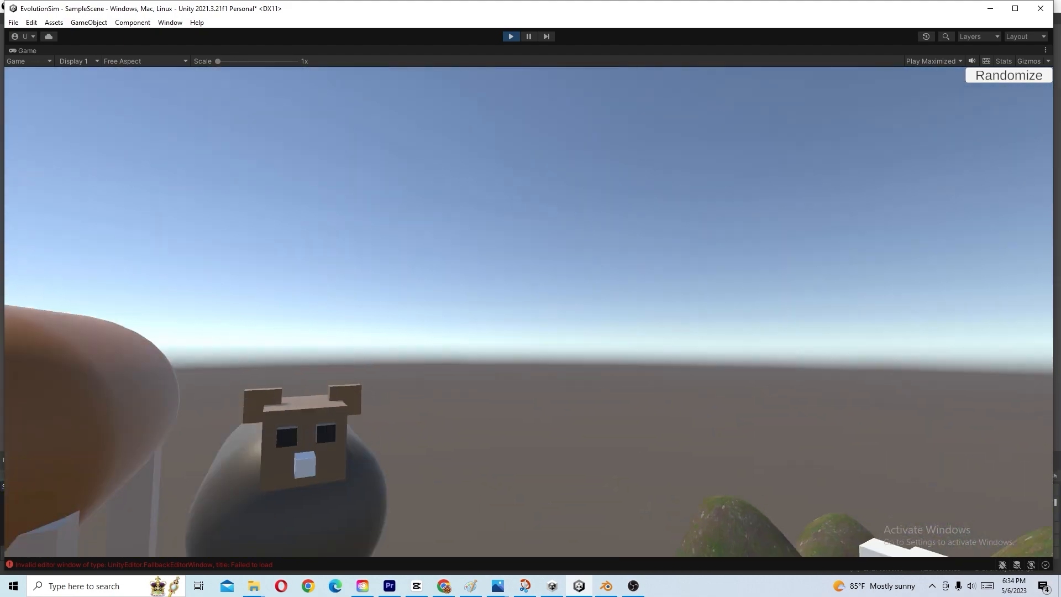
pyautogui.click(1008, 75)
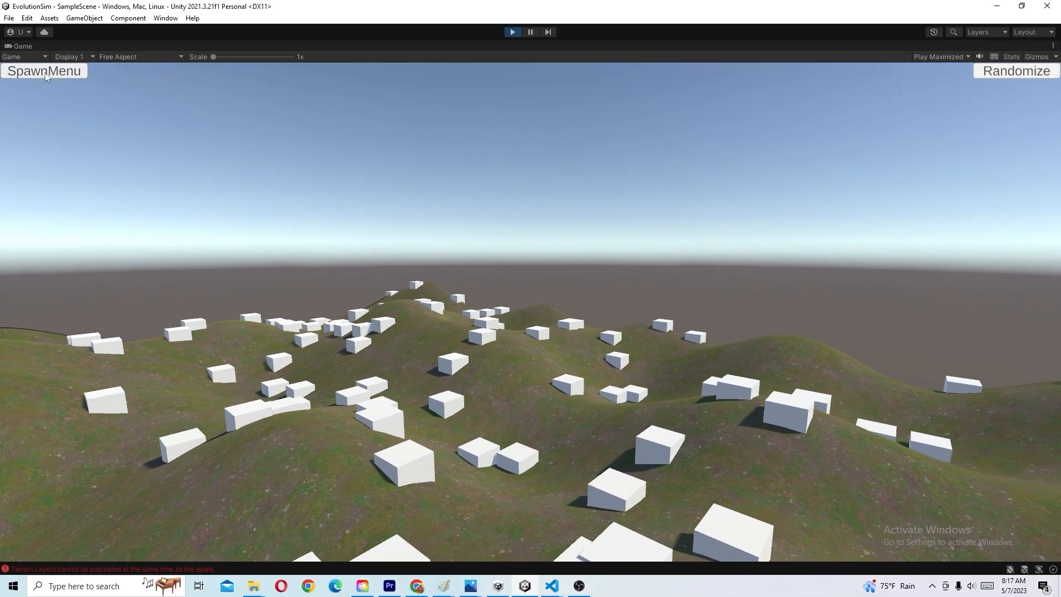
# Enter Play mode with the SpawnMenu and Randomize buttons over the terrain
pyautogui.click(43, 71)
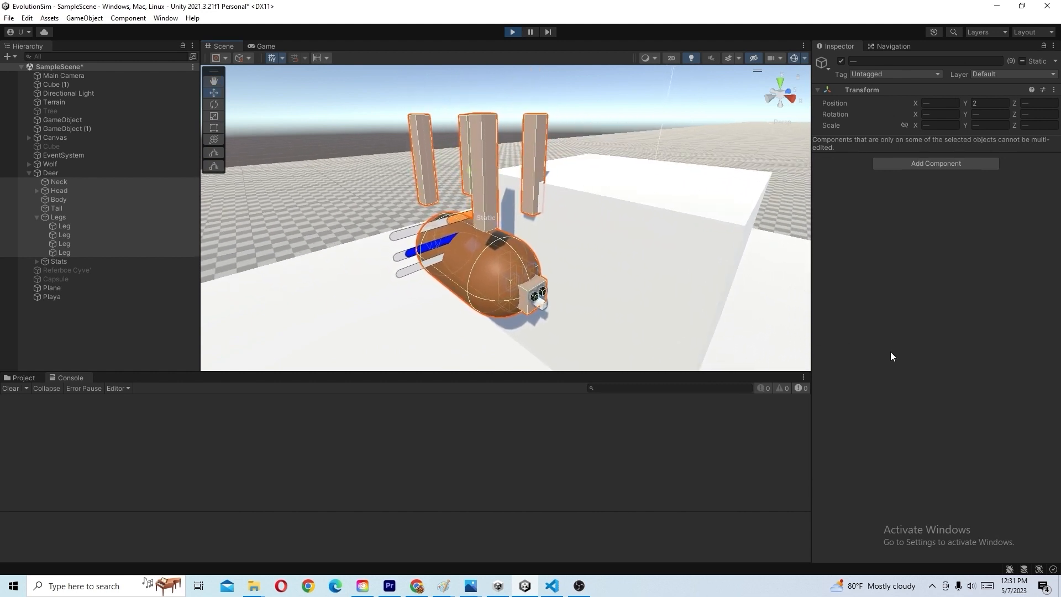
# Select the Deer hierarchy, review AnimalAI.cs, and view the deer in the Scene view
pyautogui.click(552, 590)
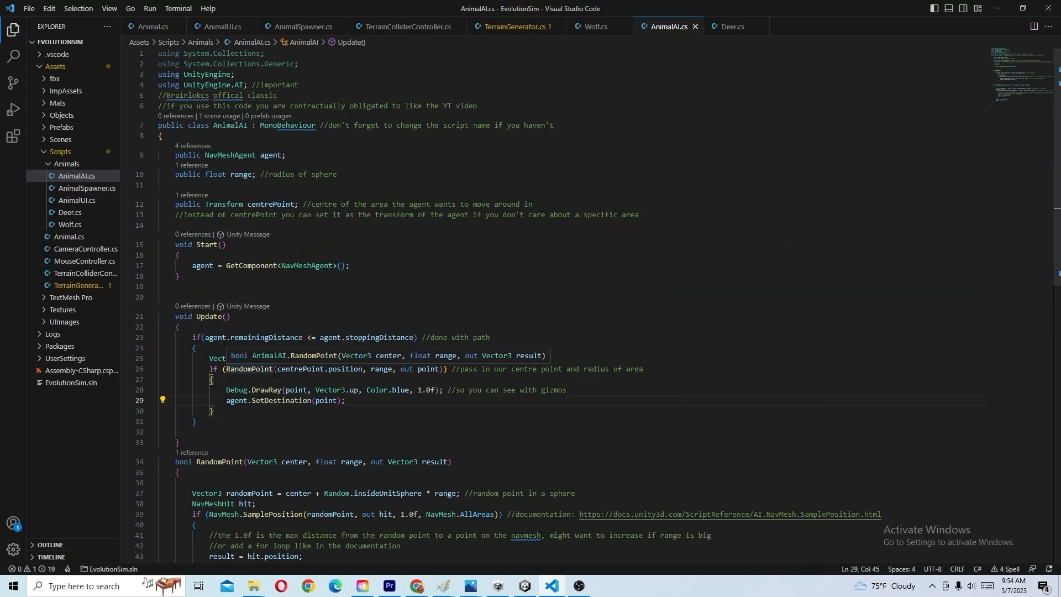
pyautogui.click(345, 400)
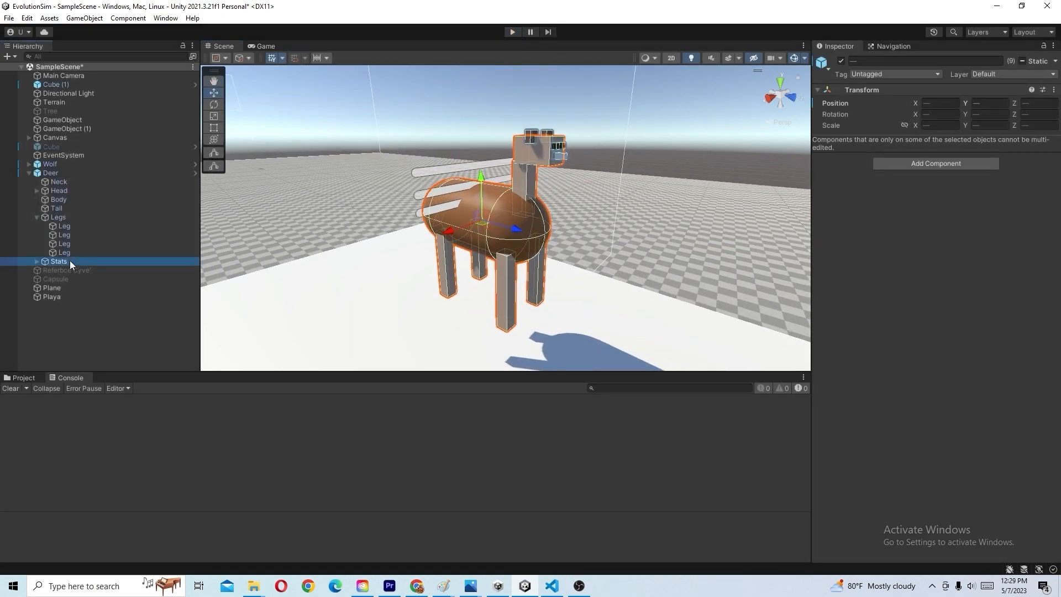
pyautogui.click(512, 32)
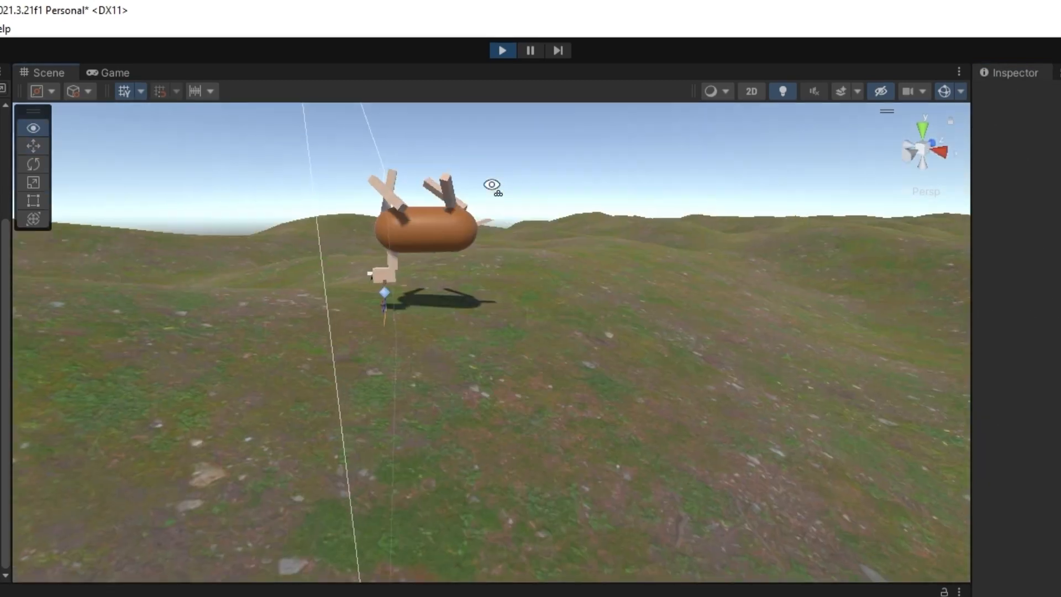
pyautogui.click(423, 223)
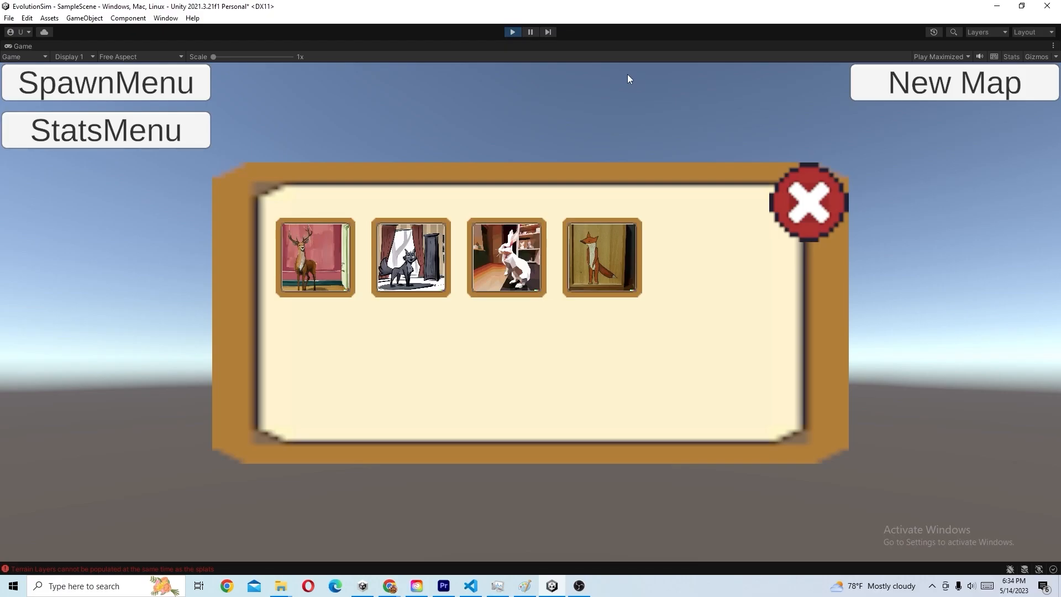
# Show and hide the spawnable animals panel, then stop the running forest map
pyautogui.click(808, 201)
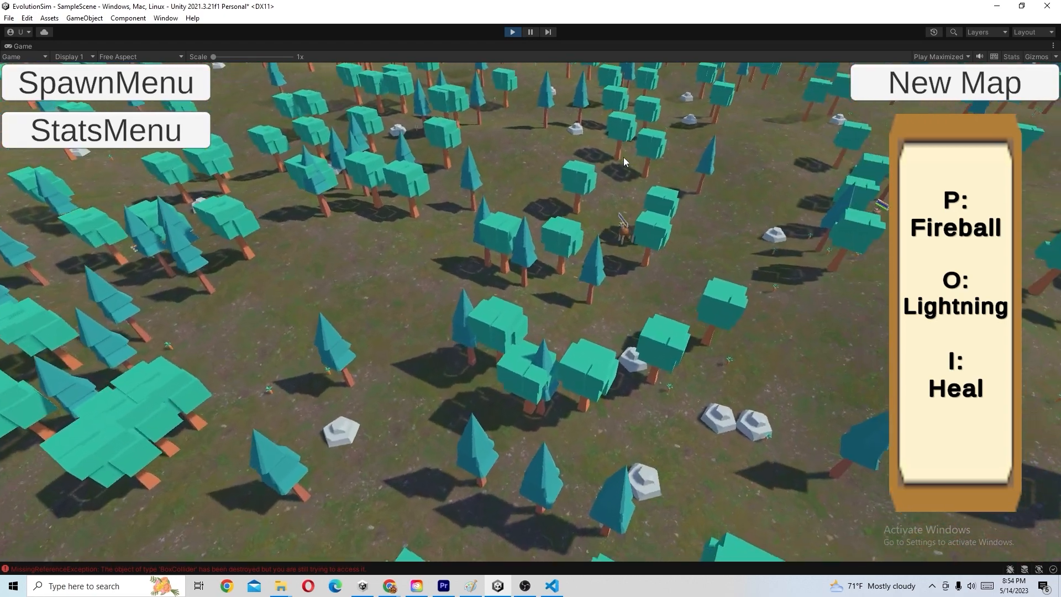
pyautogui.click(105, 83)
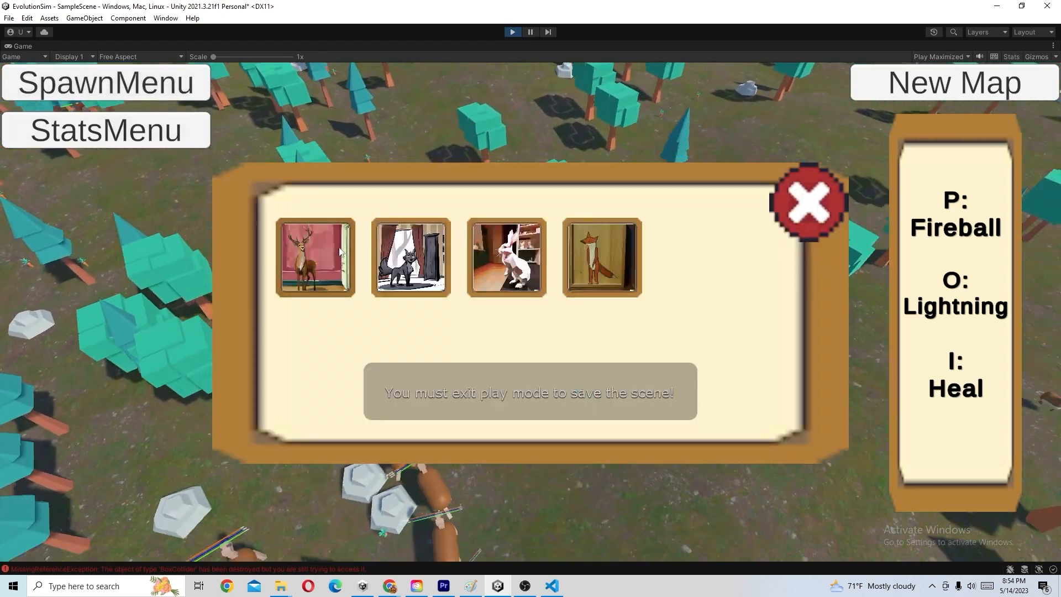
pyautogui.click(808, 202)
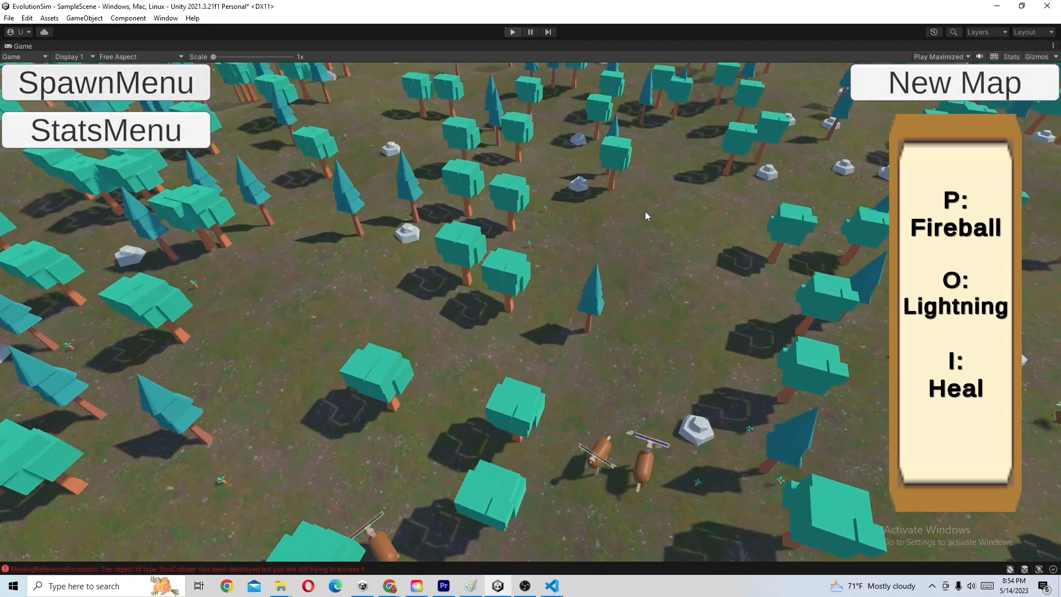
pyautogui.click(529, 32)
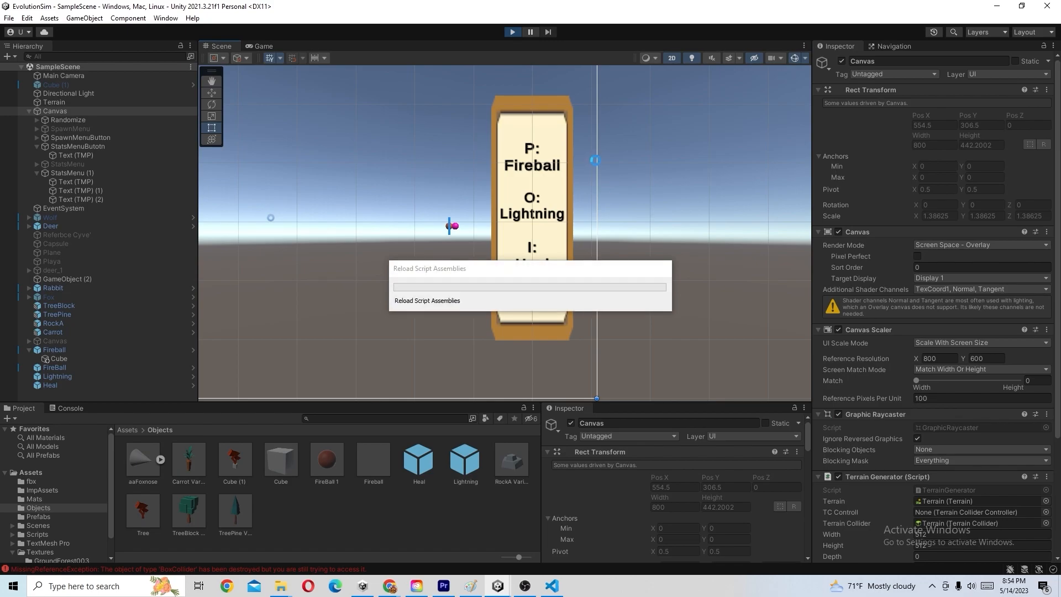